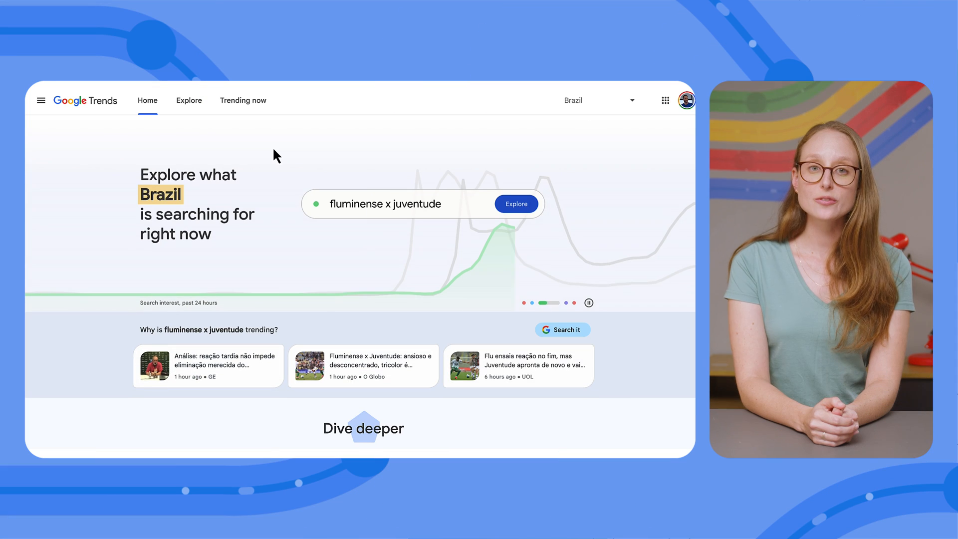
mouse_move(251, 107)
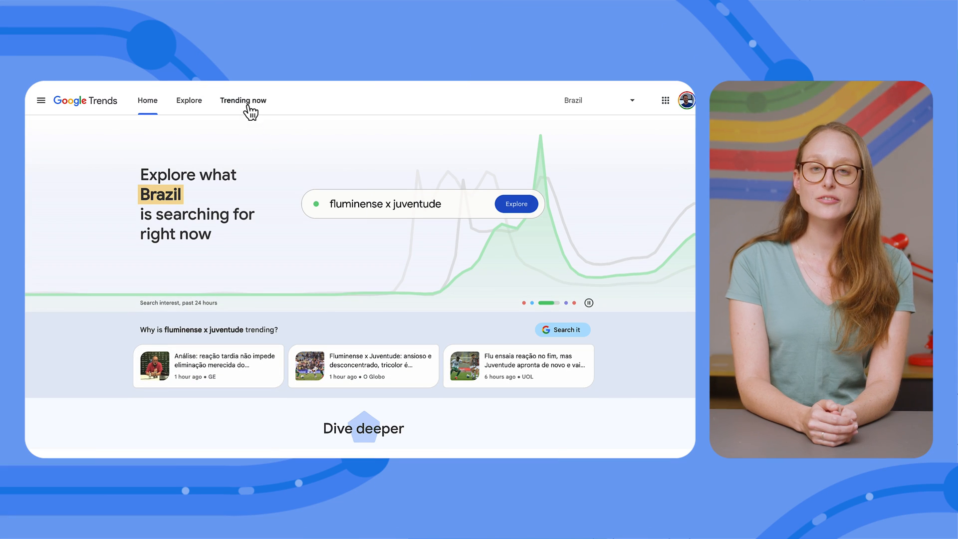
Step: Show the Trending now list of current searches for Brazil, past 24 hours
click(244, 100)
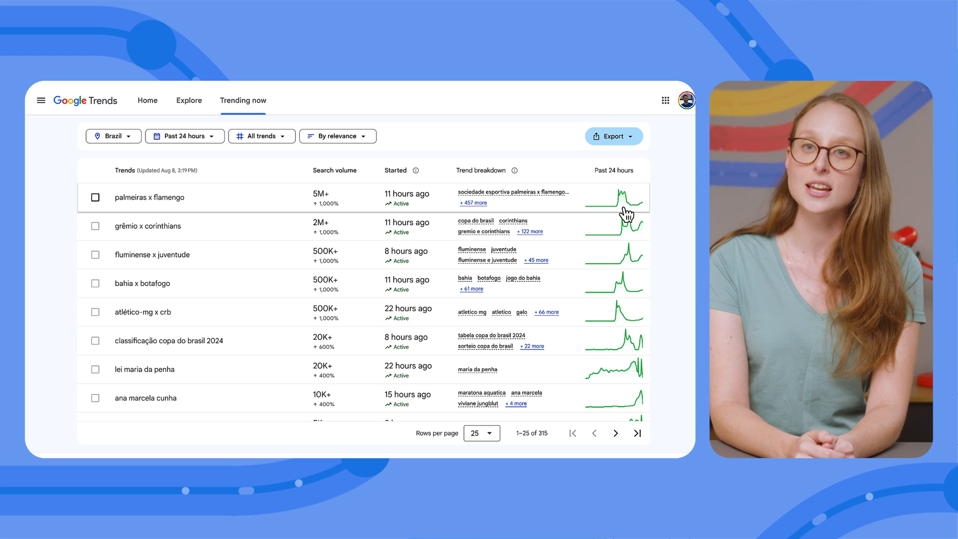
click(148, 196)
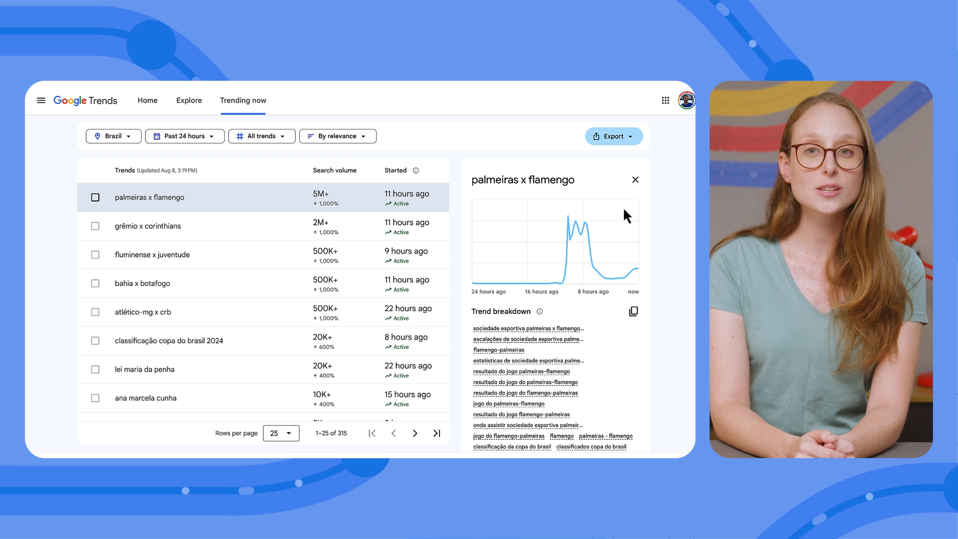
scroll(down, 3)
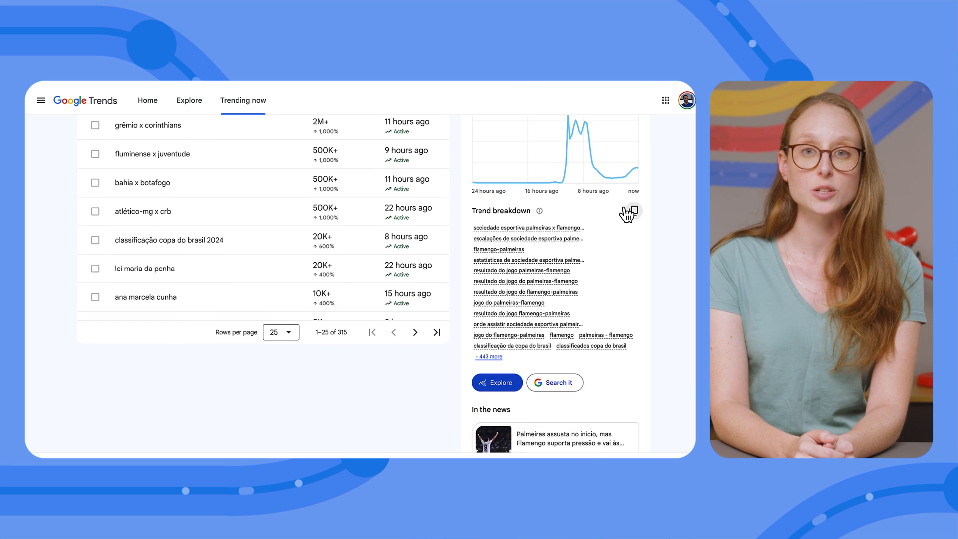
scroll(down, 3)
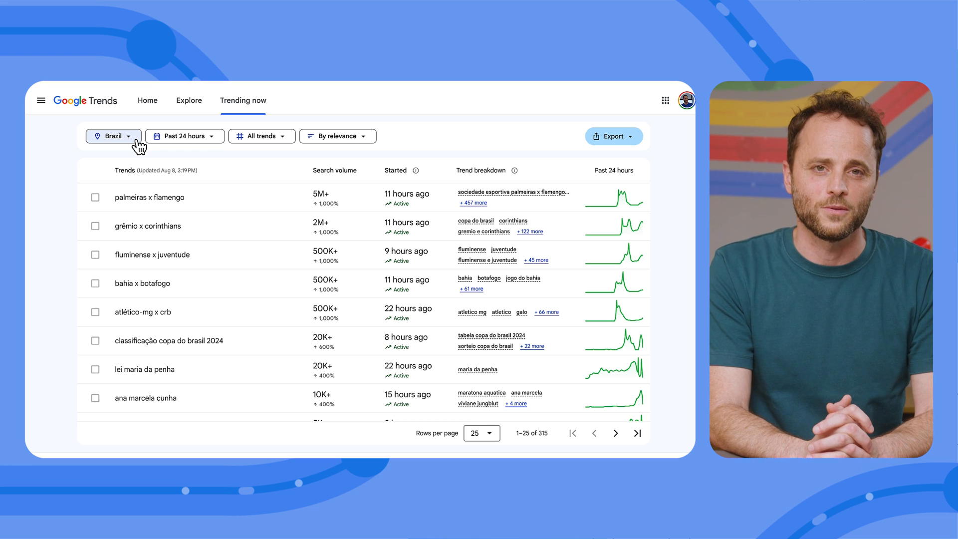
click(112, 135)
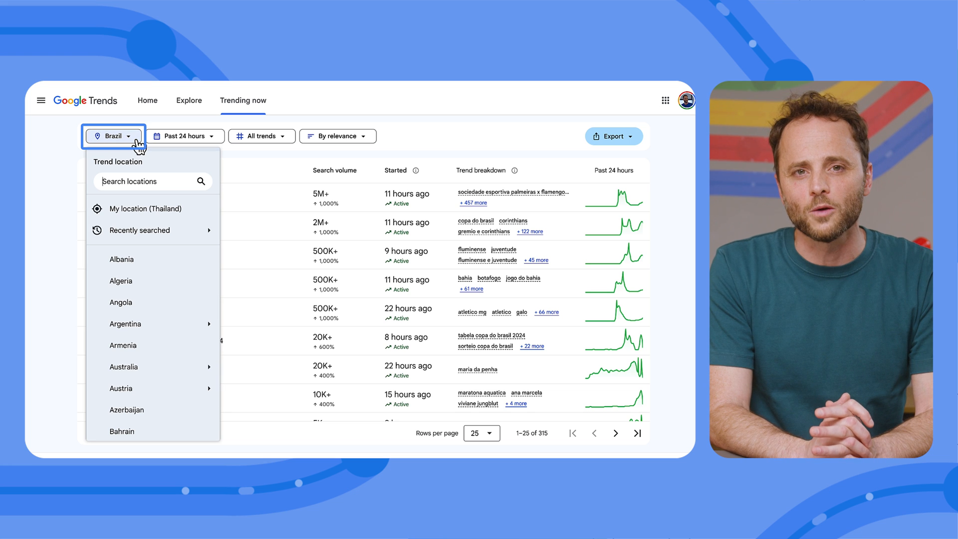
click(113, 136)
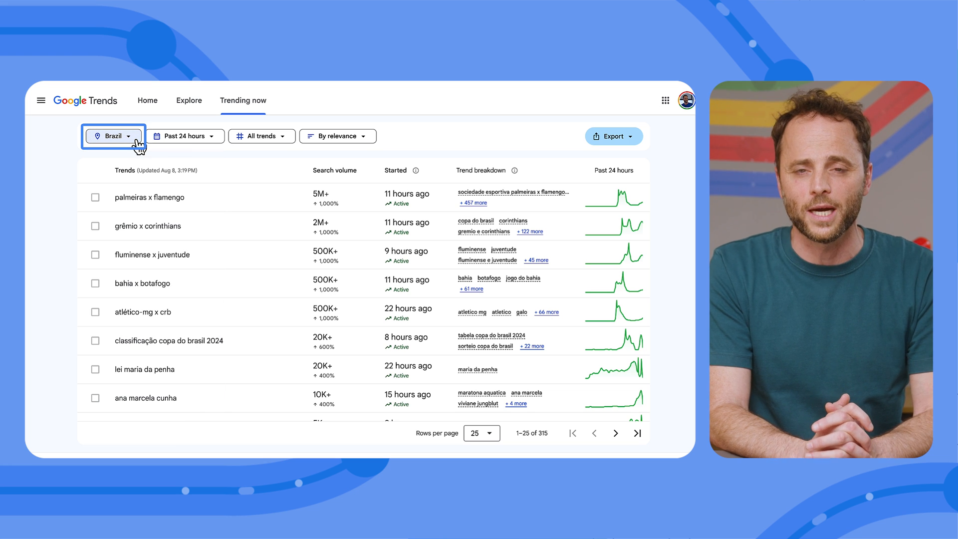
click(184, 136)
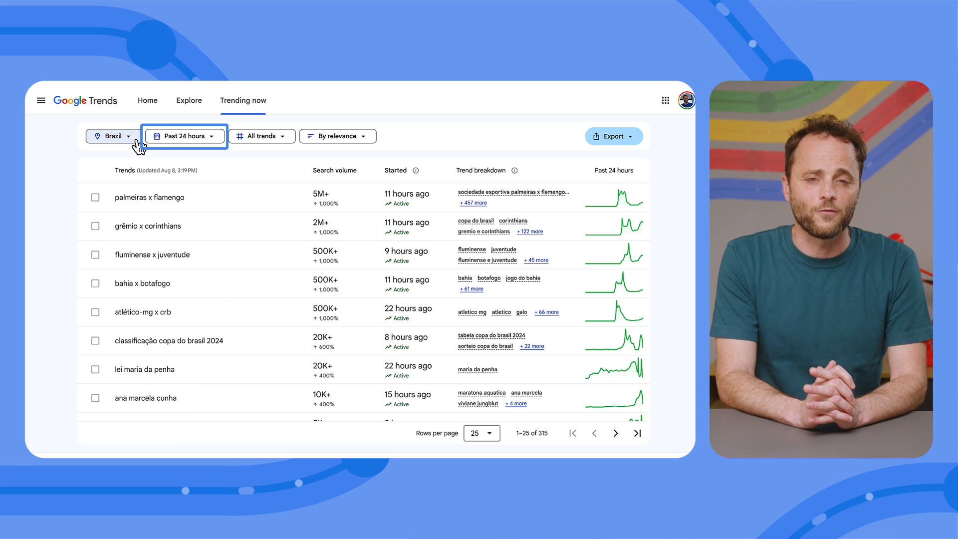
click(183, 135)
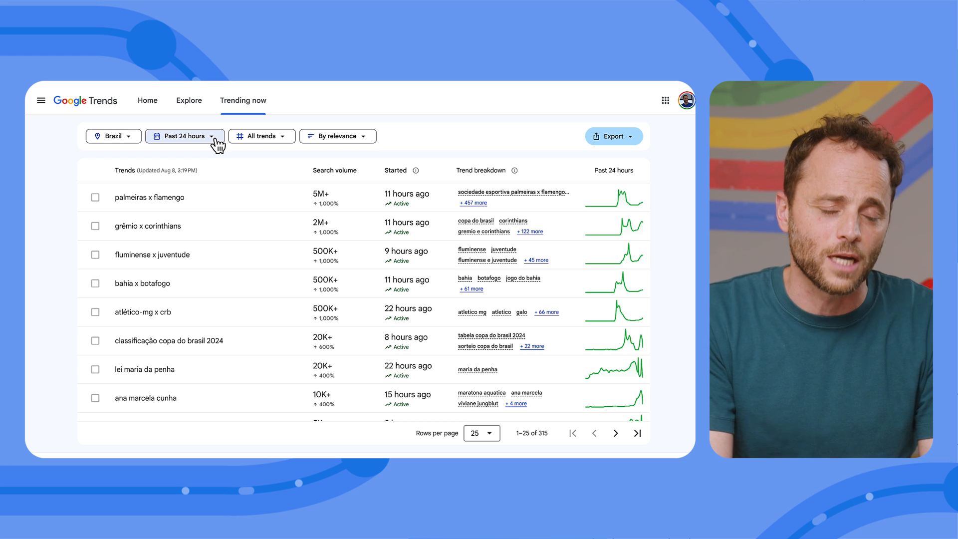
Step: Switch the status filter to active trends only, narrowing Brazil's list from 315 to 26
click(260, 136)
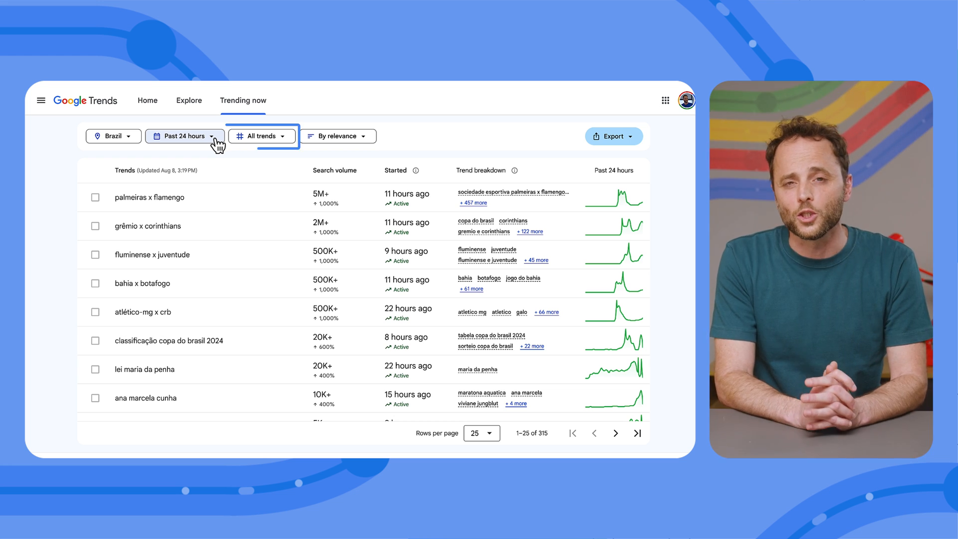
click(259, 136)
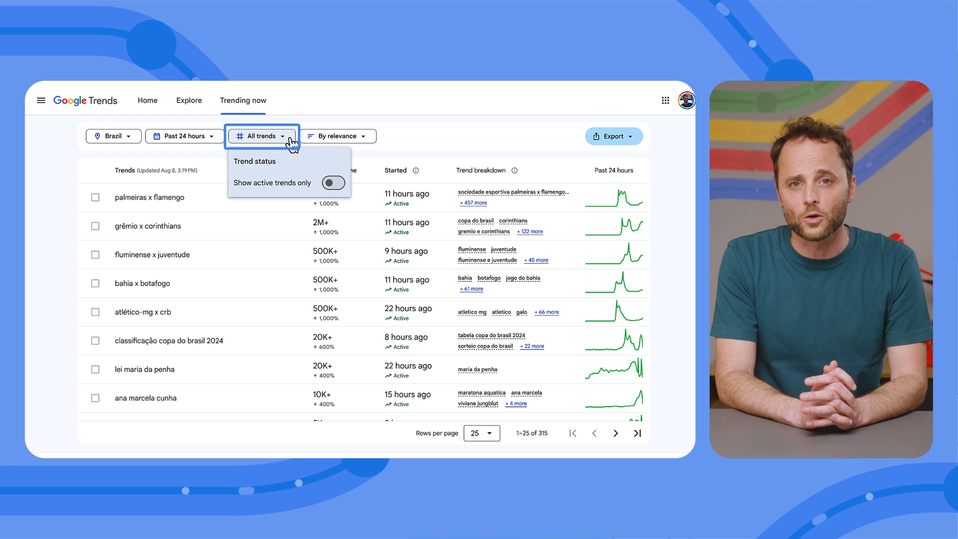
click(332, 182)
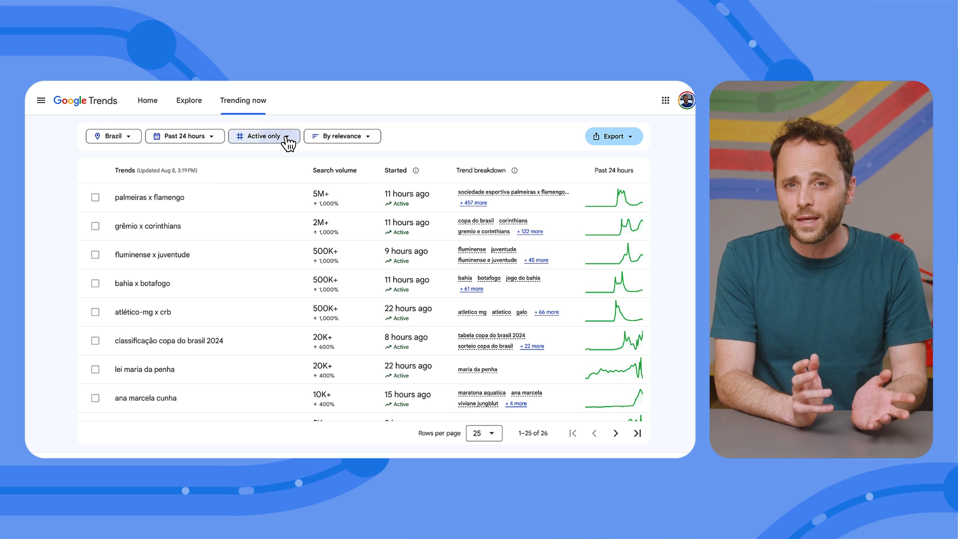
click(263, 135)
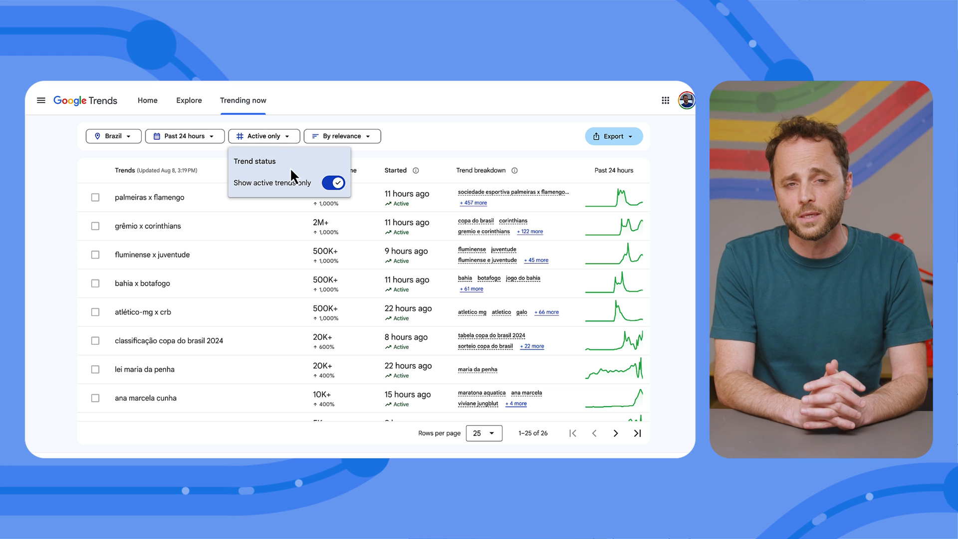
click(263, 136)
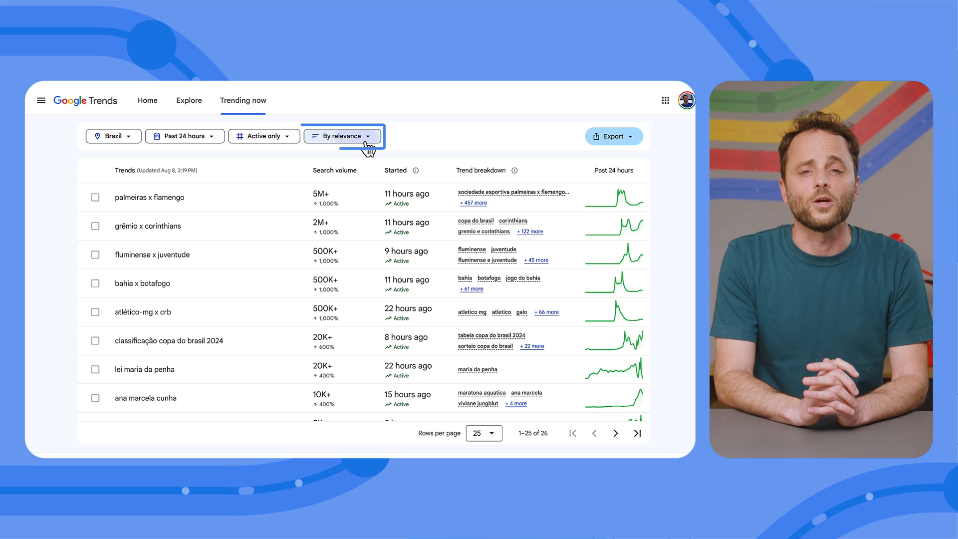
click(341, 136)
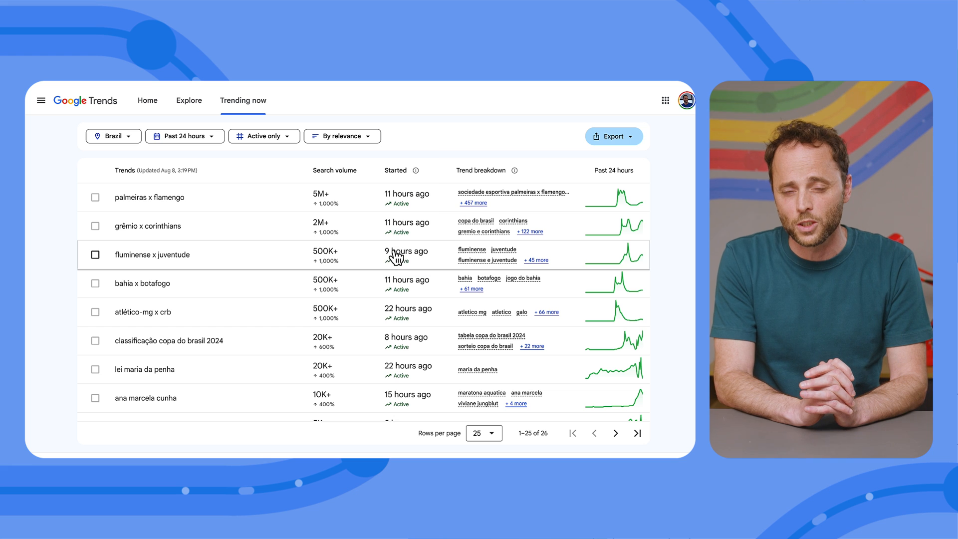
mouse_move(431, 159)
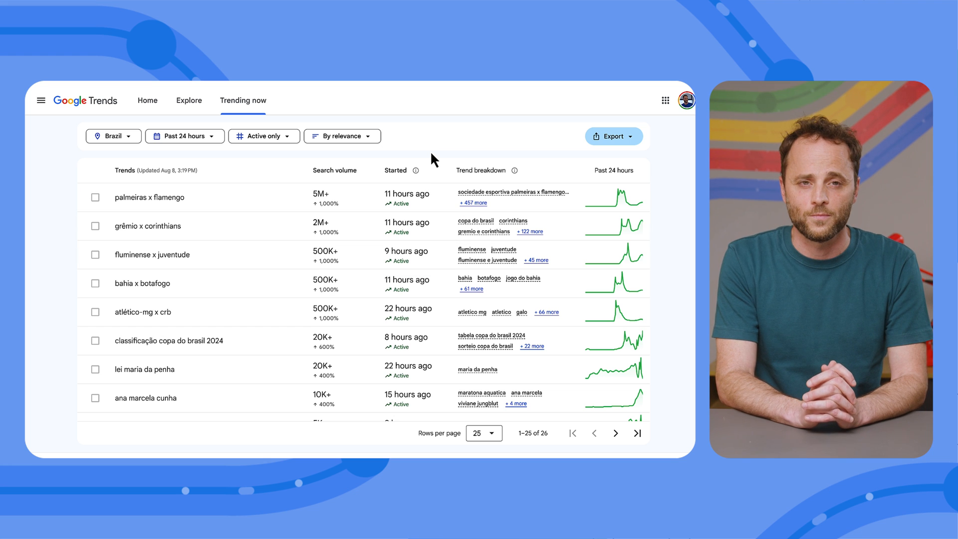